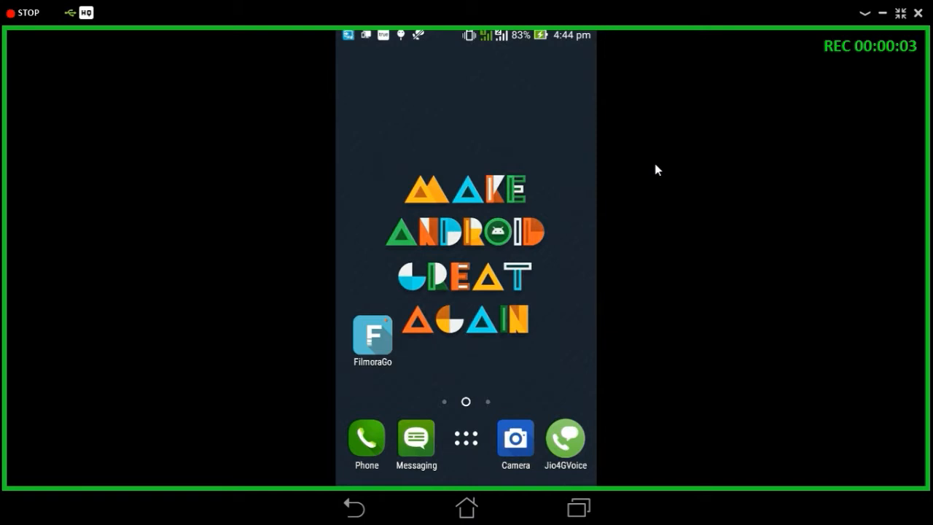
pyautogui.moveTo(637, 169)
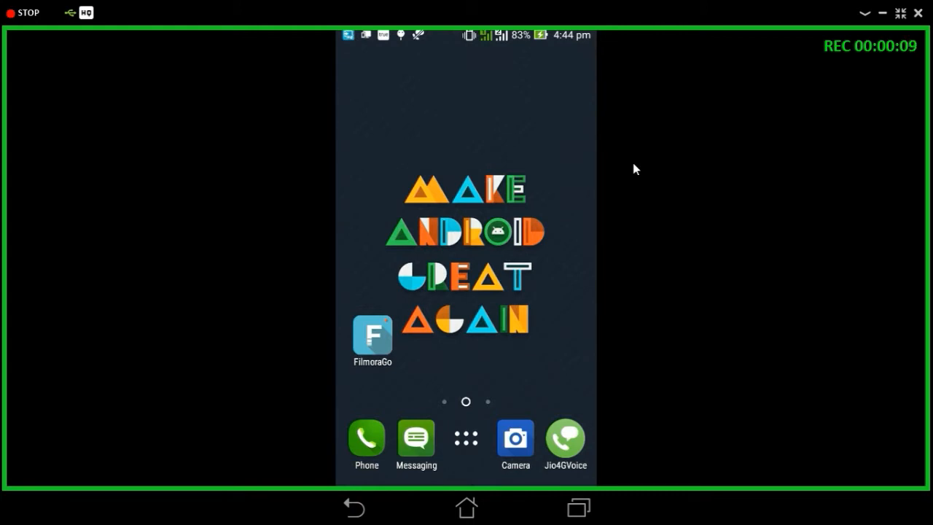
# Launch FilmoraGo and start a new video from the Camera album
pyautogui.click(465, 438)
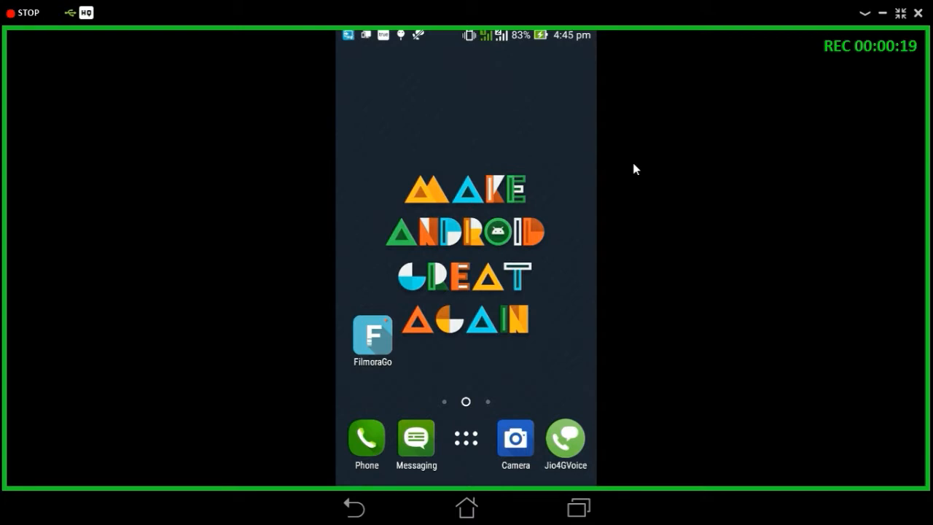
pyautogui.moveTo(411, 347)
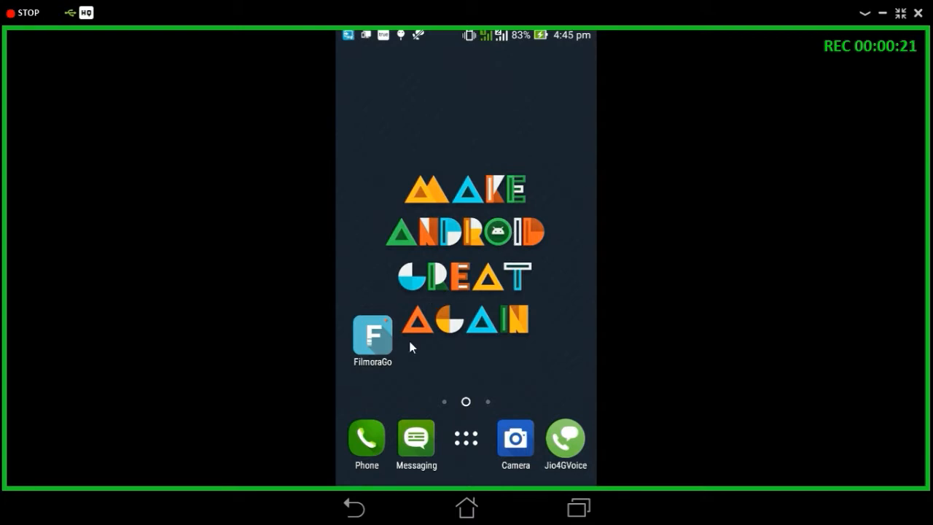
pyautogui.moveTo(399, 355)
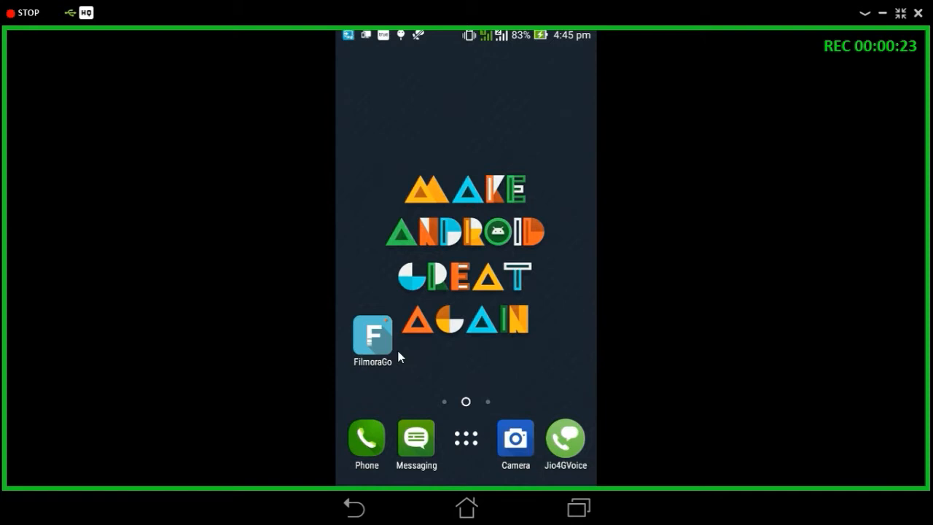
pyautogui.moveTo(420, 349)
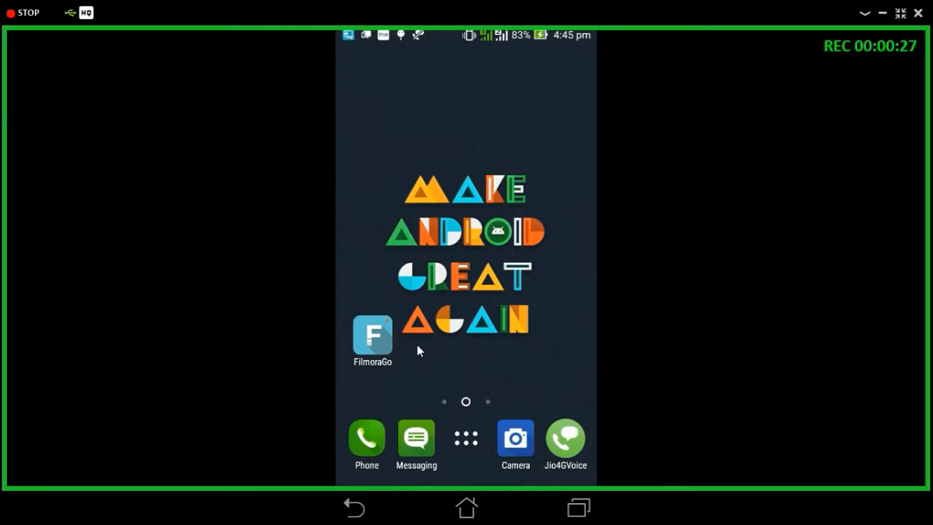
pyautogui.moveTo(399, 351)
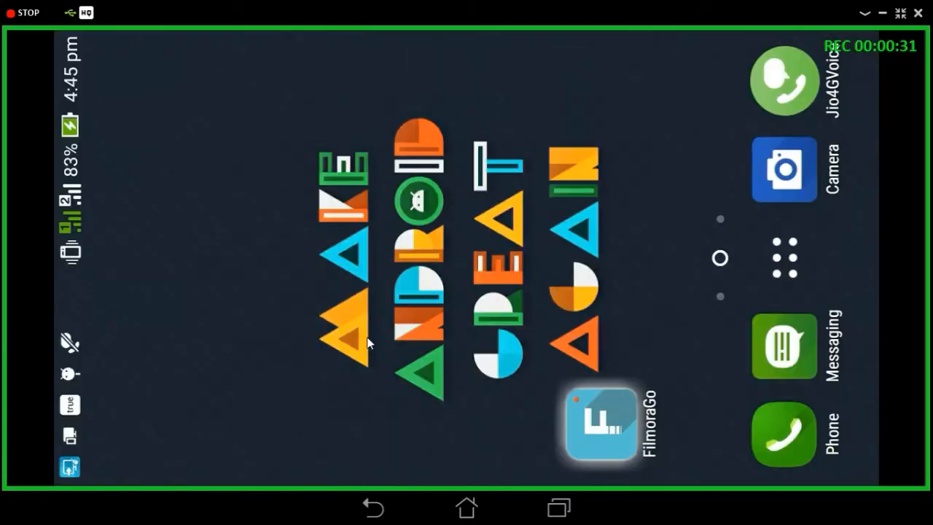
pyautogui.click(600, 423)
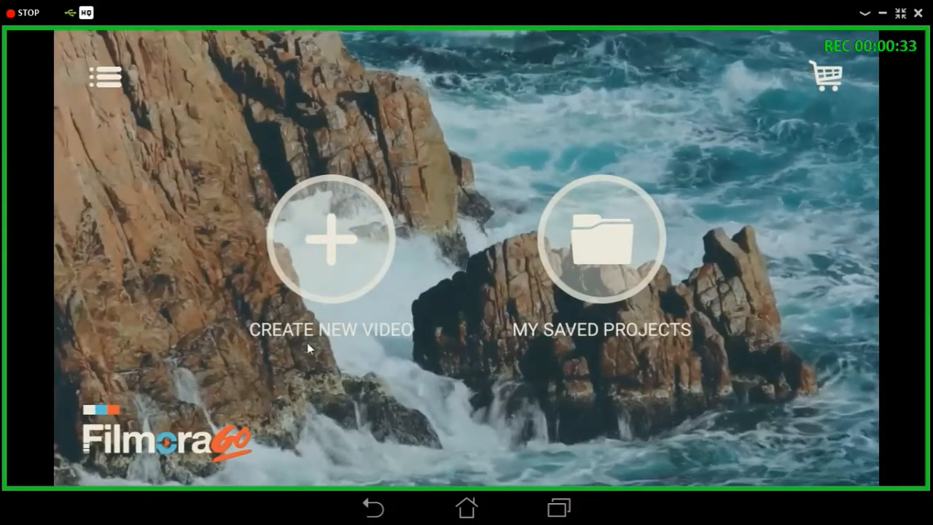
pyautogui.click(330, 239)
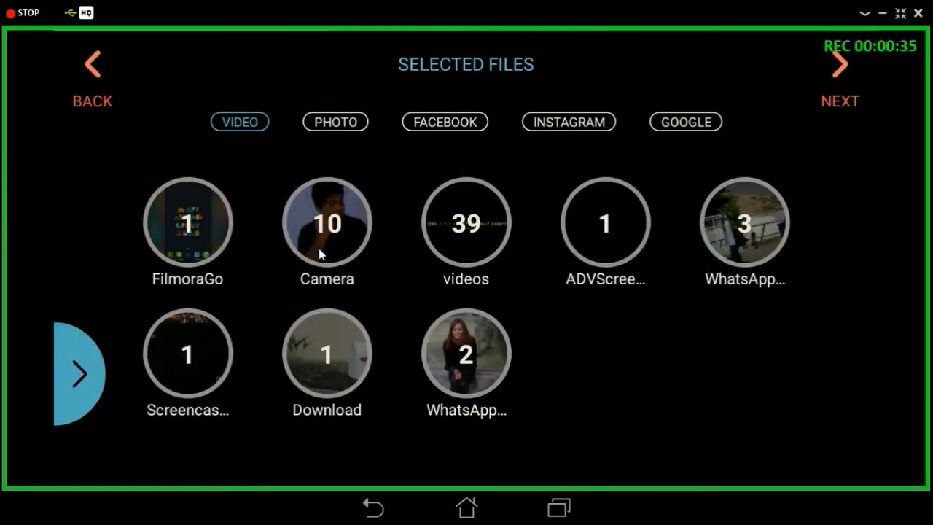
pyautogui.moveTo(600, 233)
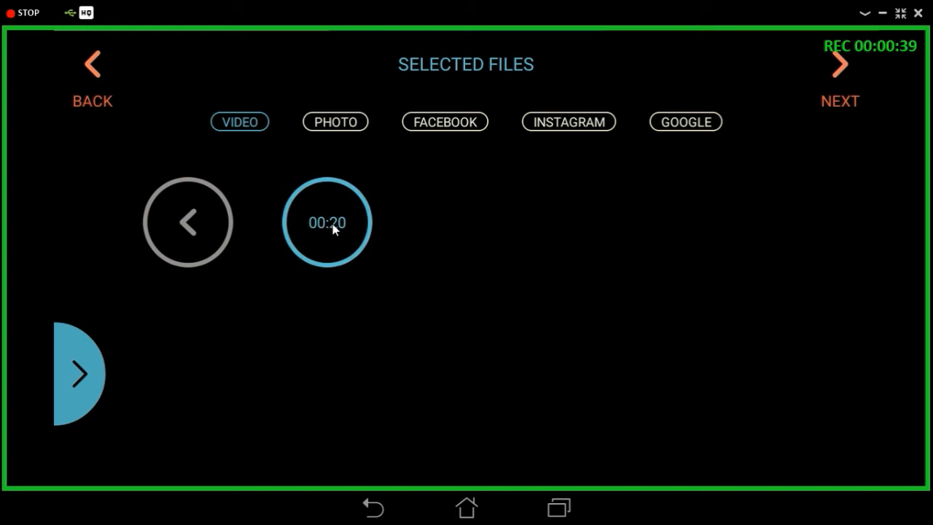
# Add the 00:20 clip via Trim Clip to the selected files and return to file selection
pyautogui.click(326, 222)
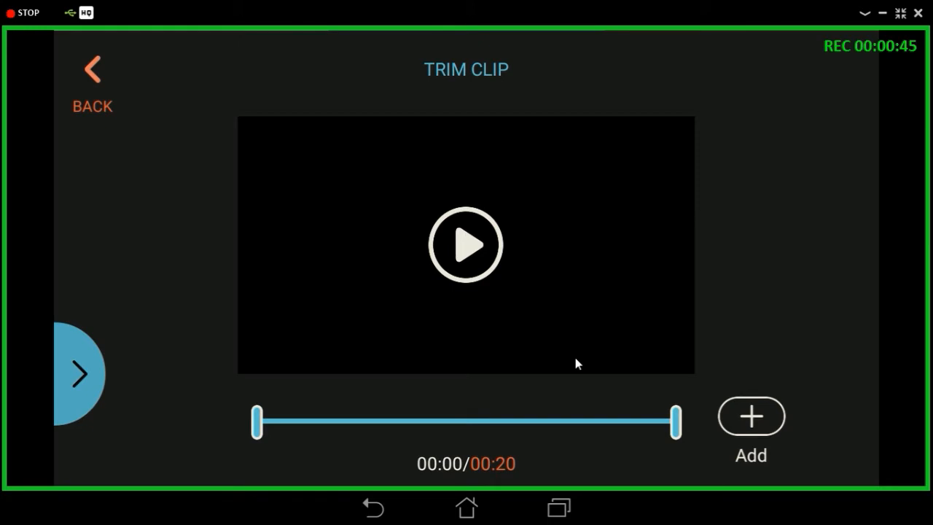
pyautogui.moveTo(756, 425)
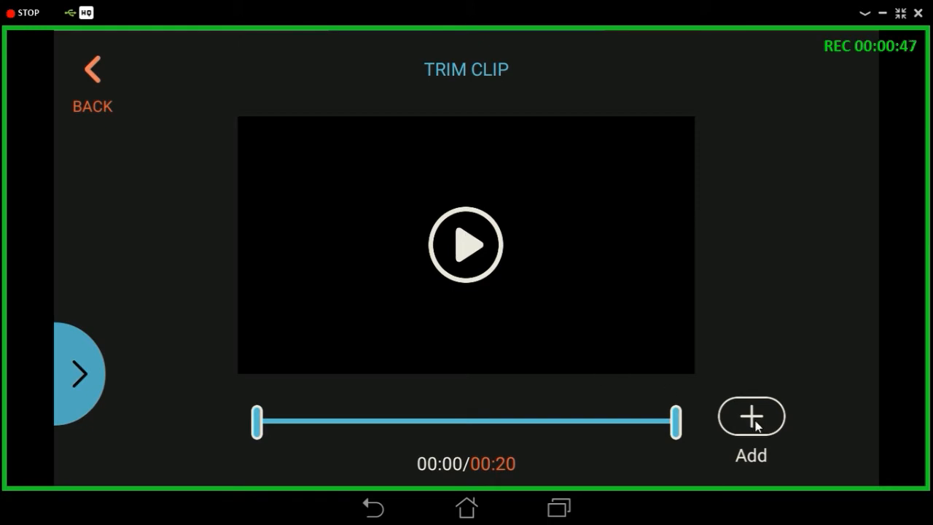
pyautogui.click(751, 415)
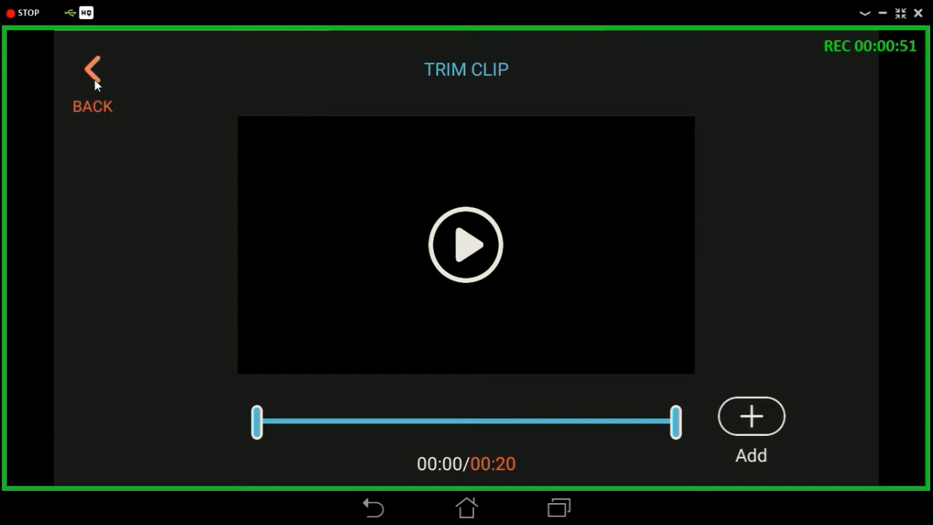
pyautogui.click(751, 417)
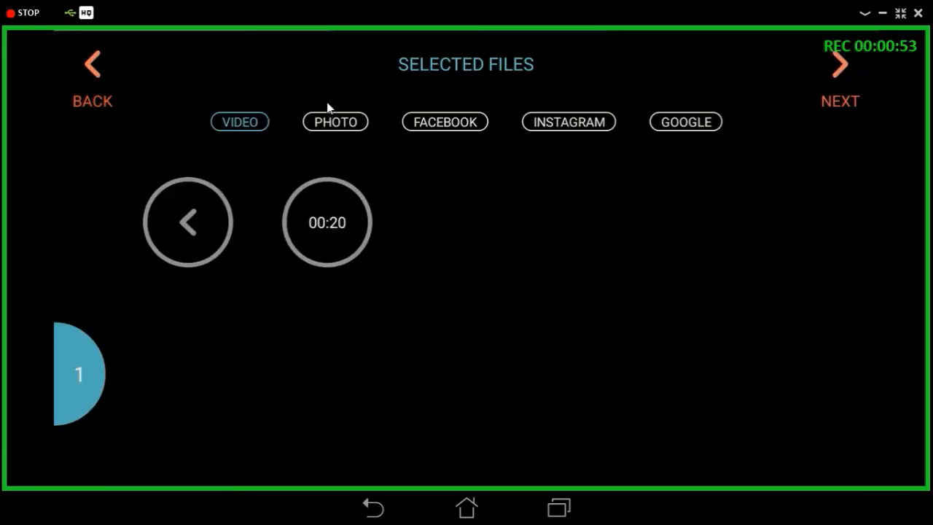
pyautogui.moveTo(825, 105)
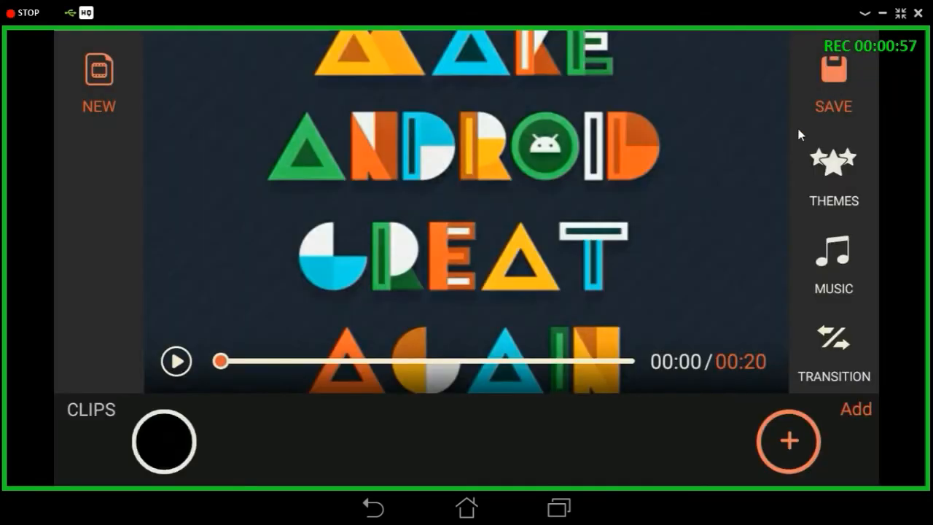
pyautogui.moveTo(702, 232)
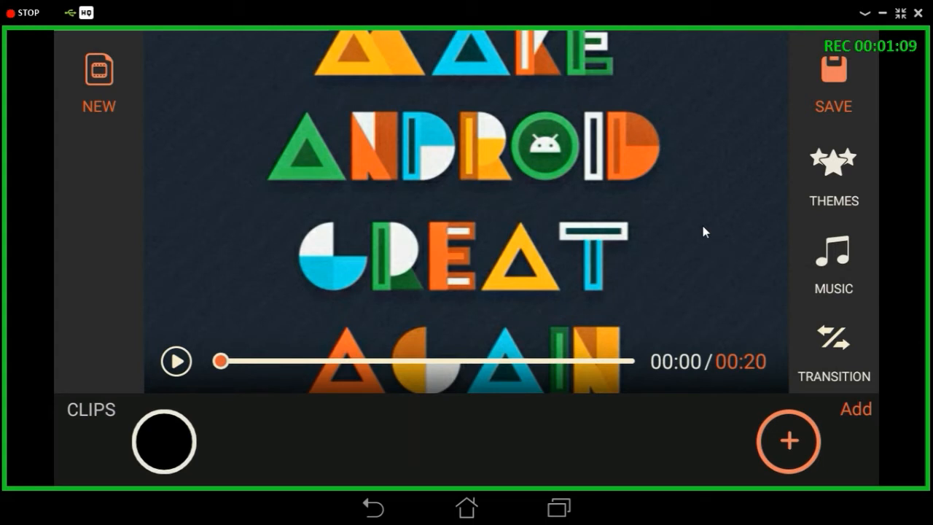
pyautogui.moveTo(867, 283)
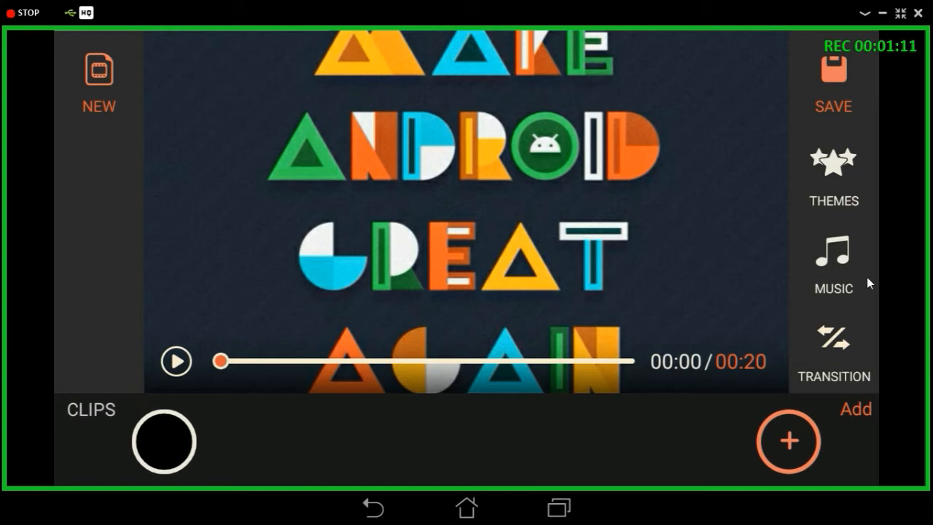
# Scroll the editor's right-hand tool list down to reach Ratio/Crop
pyautogui.scroll(-3)
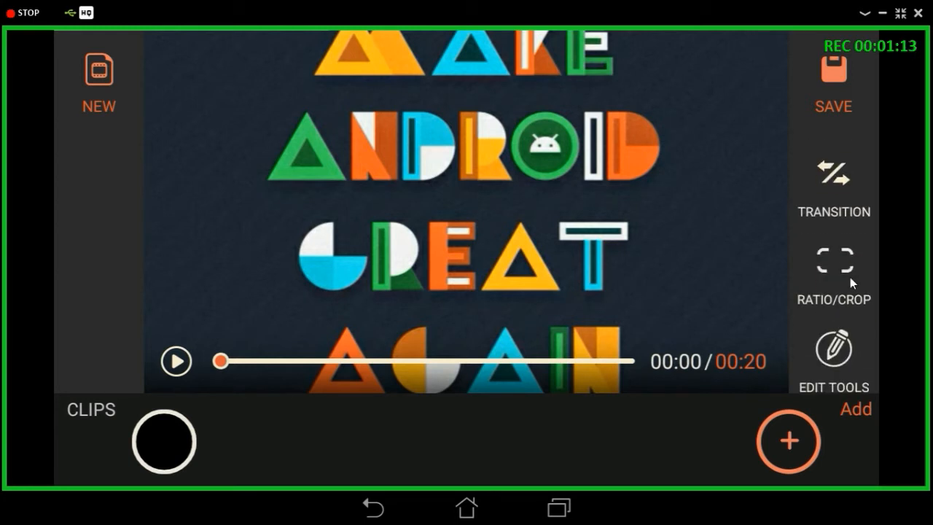
# Set 16:9 Add Frame with Blur so the whole clip shows, then preview about 10 seconds
pyautogui.click(834, 262)
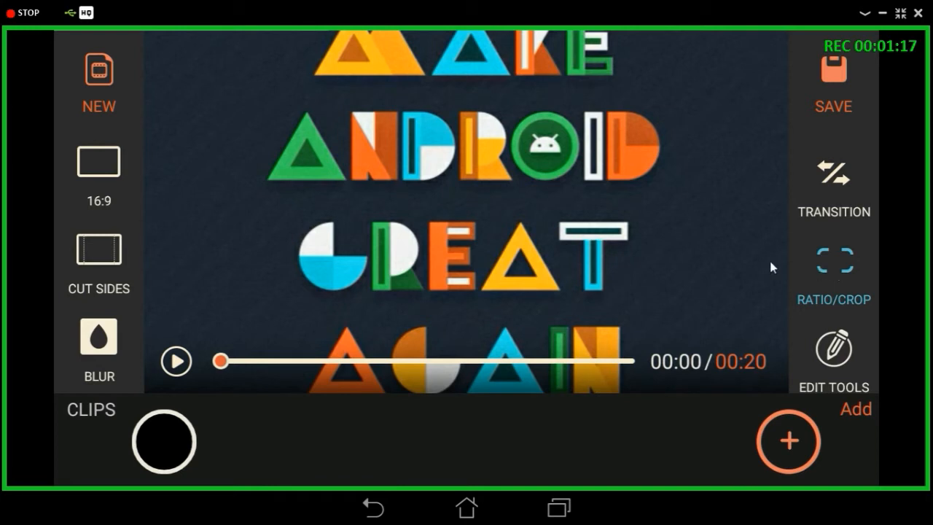
pyautogui.click(99, 249)
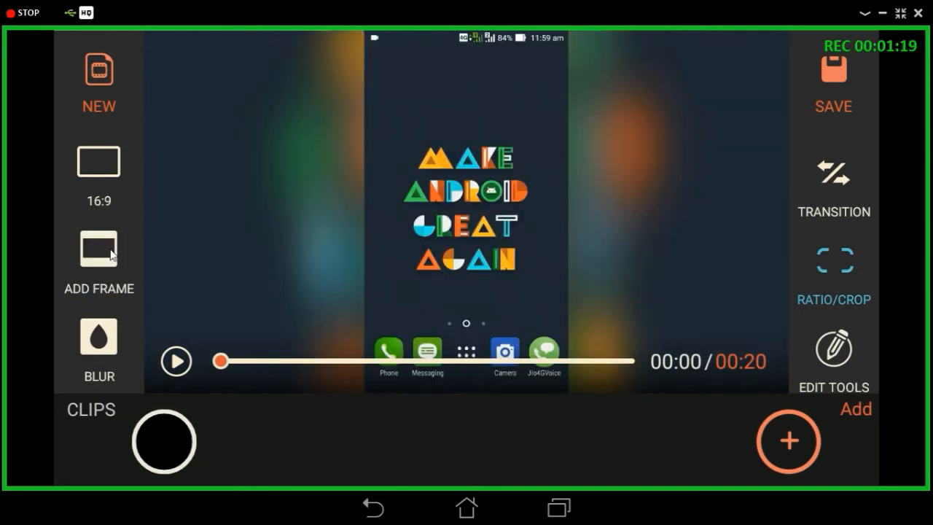
pyautogui.moveTo(120, 254)
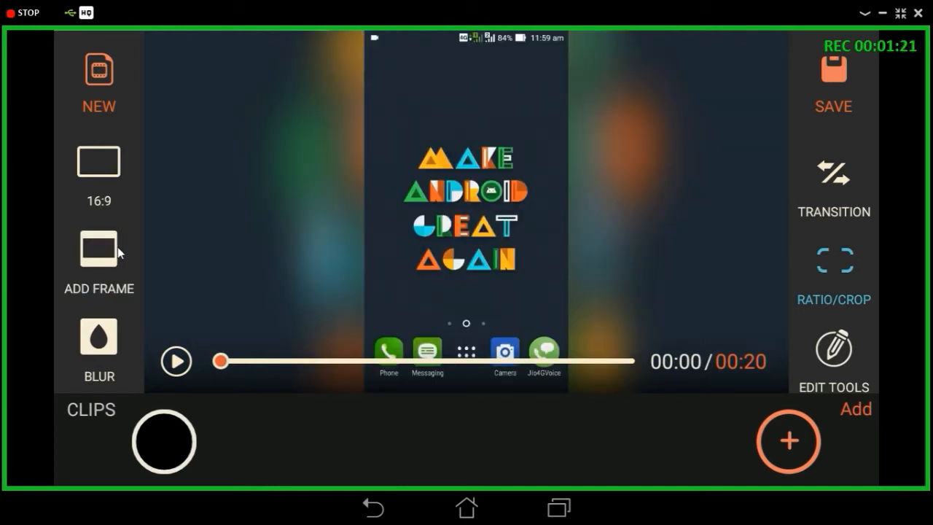
pyautogui.moveTo(253, 320)
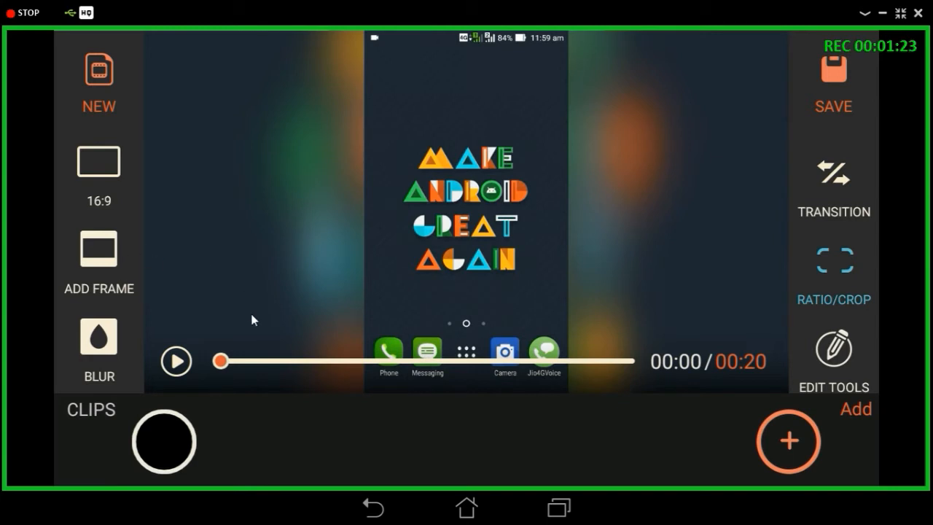
pyautogui.click(175, 362)
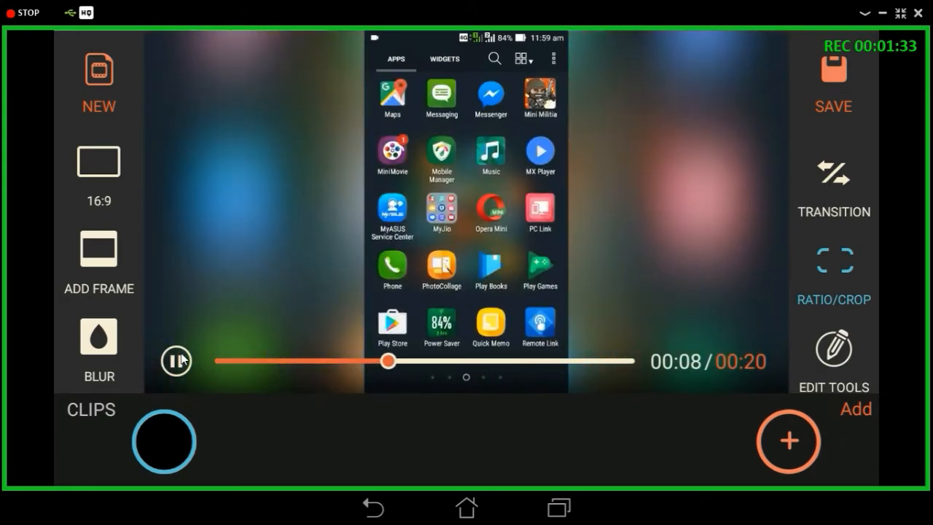
pyautogui.click(174, 361)
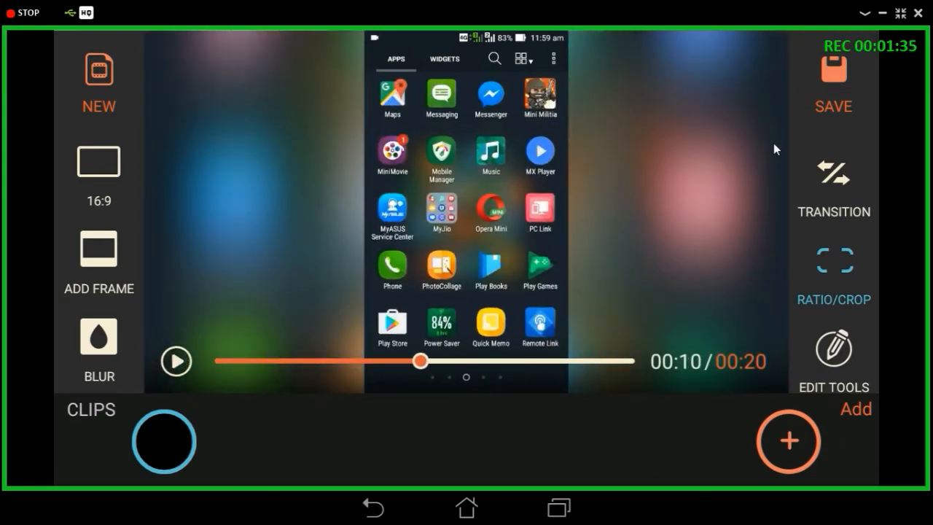
# Save Project1 to the camera roll as an MP4 file
pyautogui.click(833, 70)
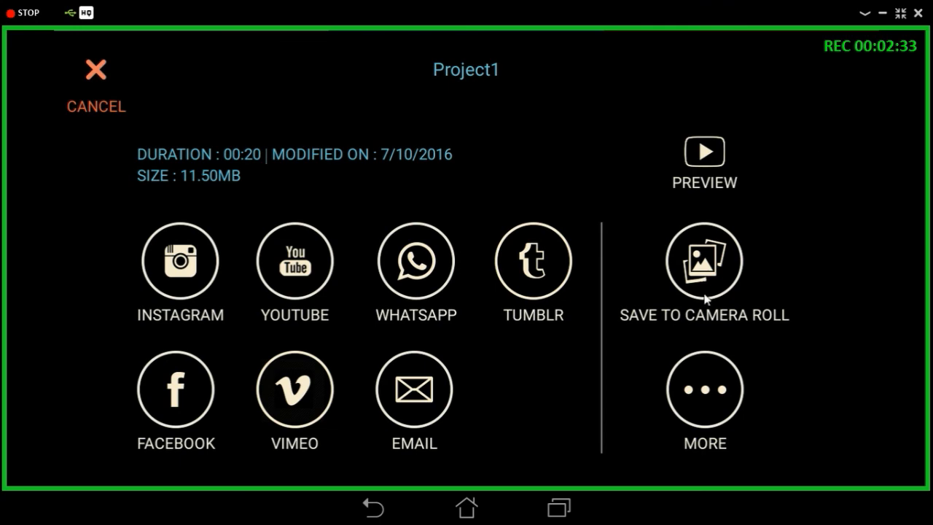
pyautogui.click(702, 261)
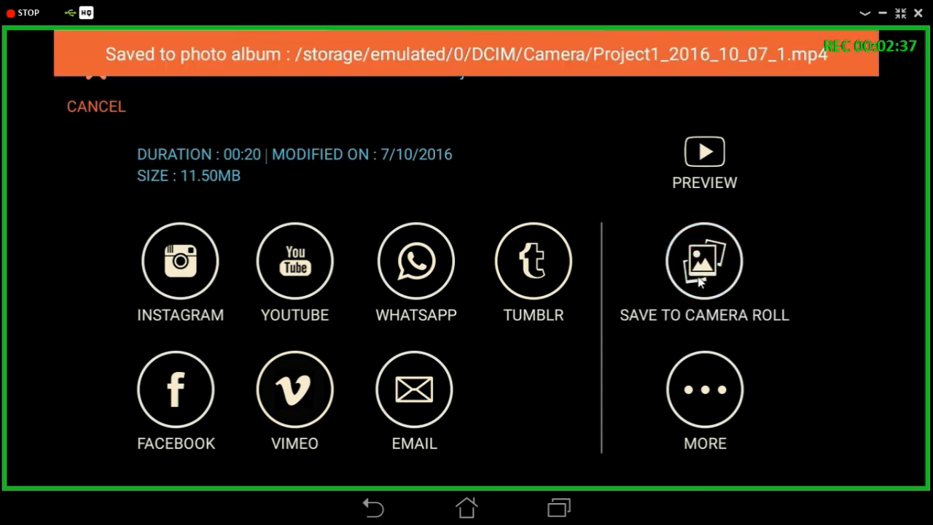